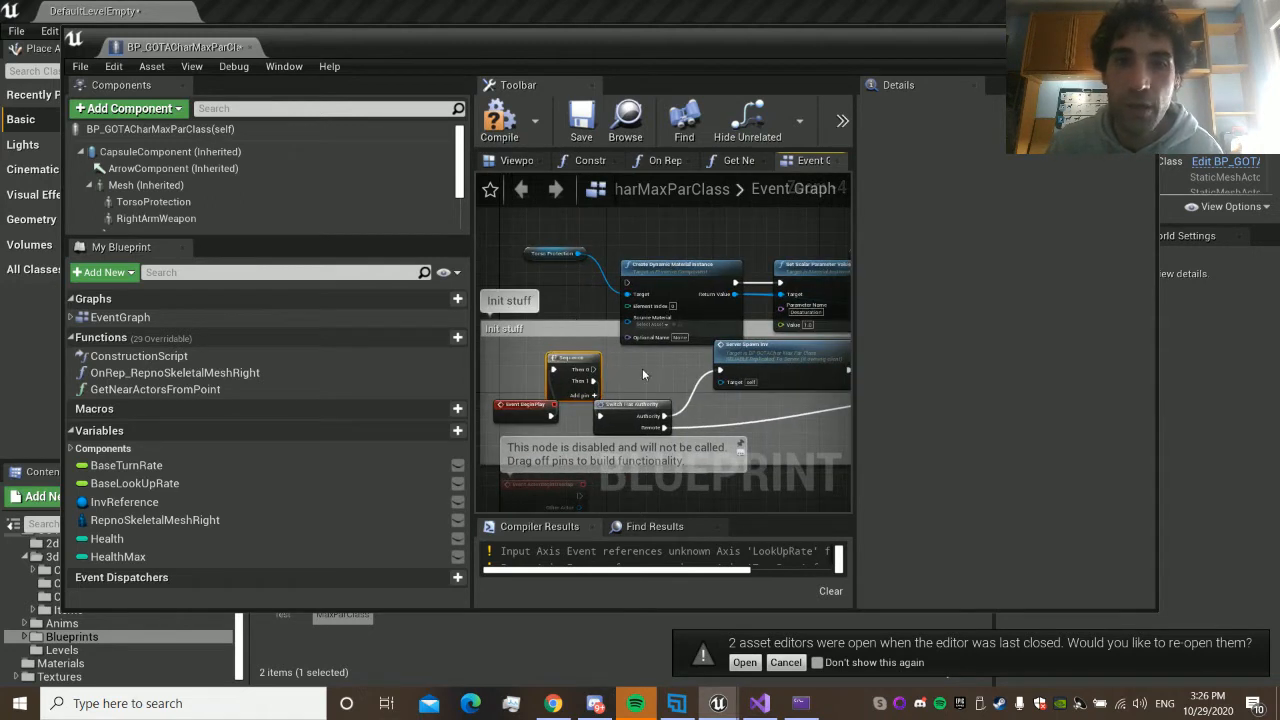
Return from the toga material graph to the main level editor
scroll("down", 3)
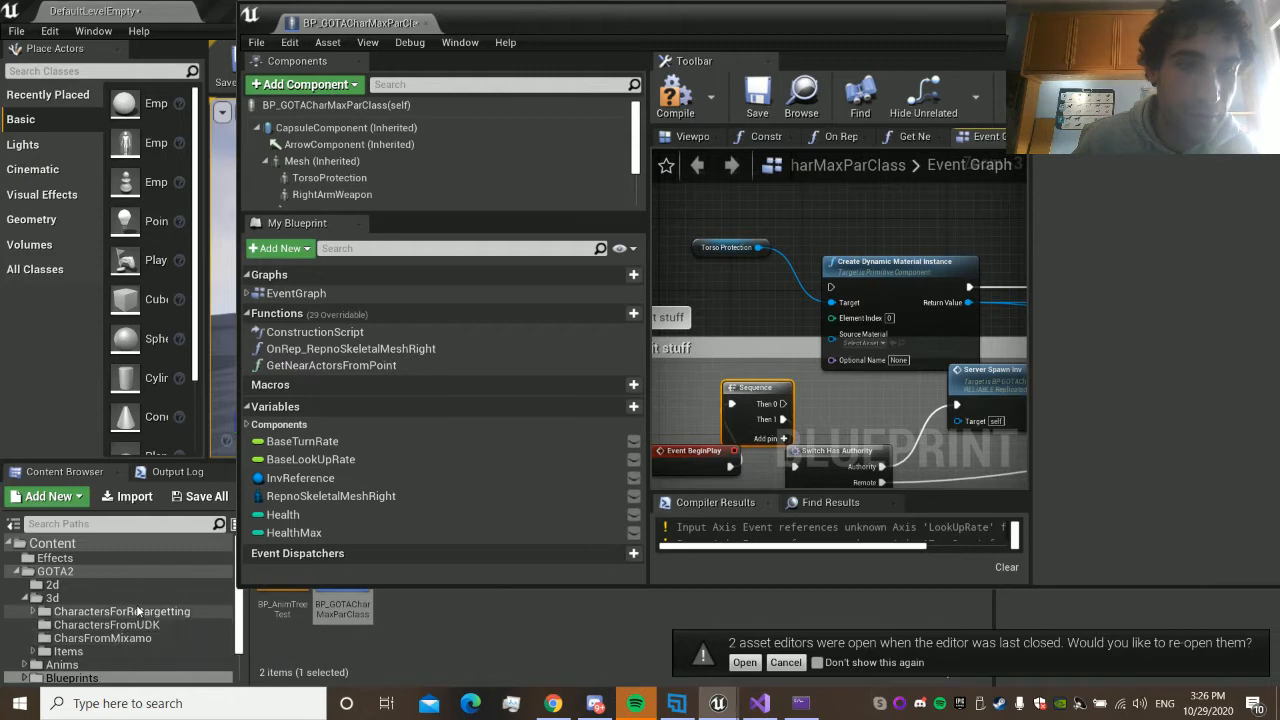
left_click(84, 664)
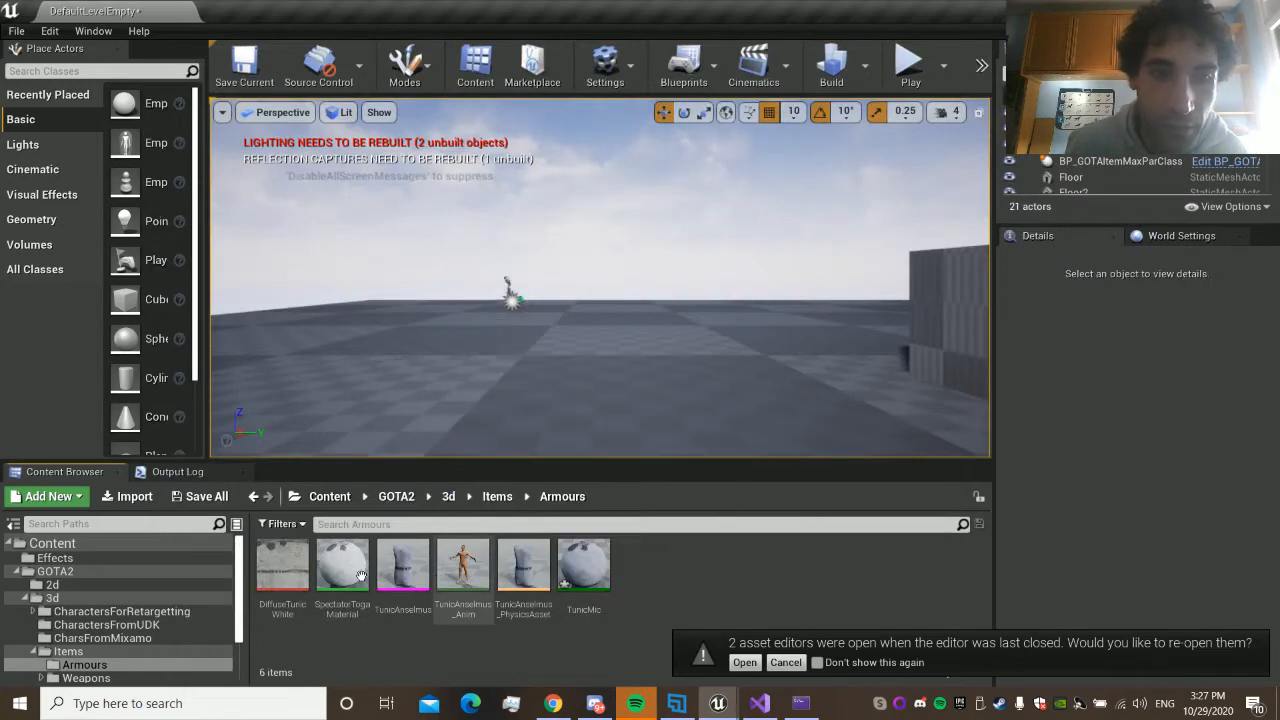
mouse_move(342, 564)
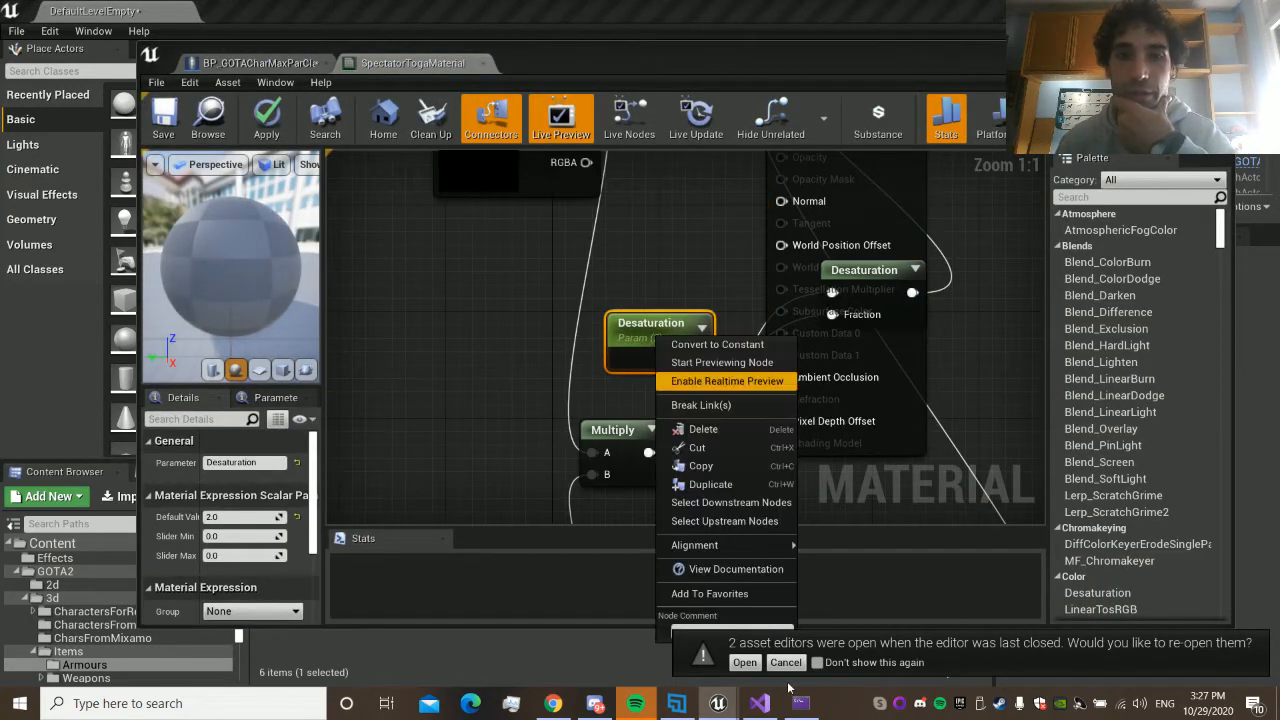
mouse_move(730, 502)
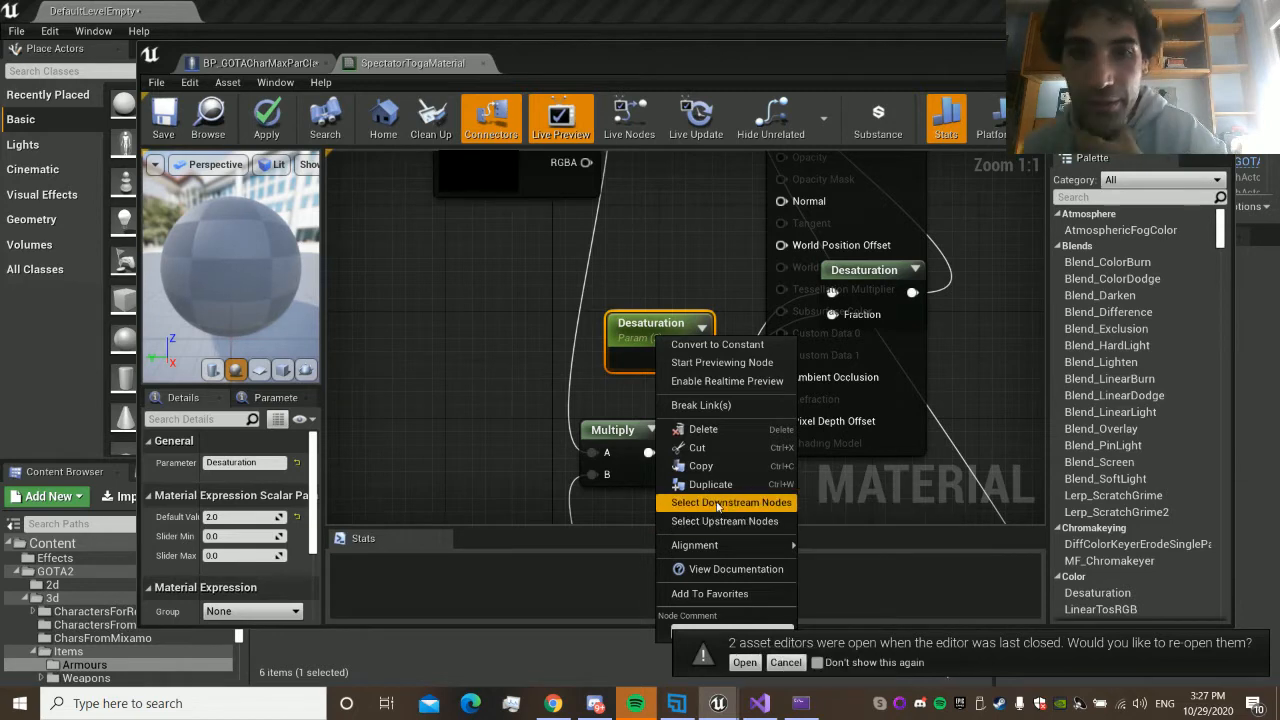
mouse_move(740, 578)
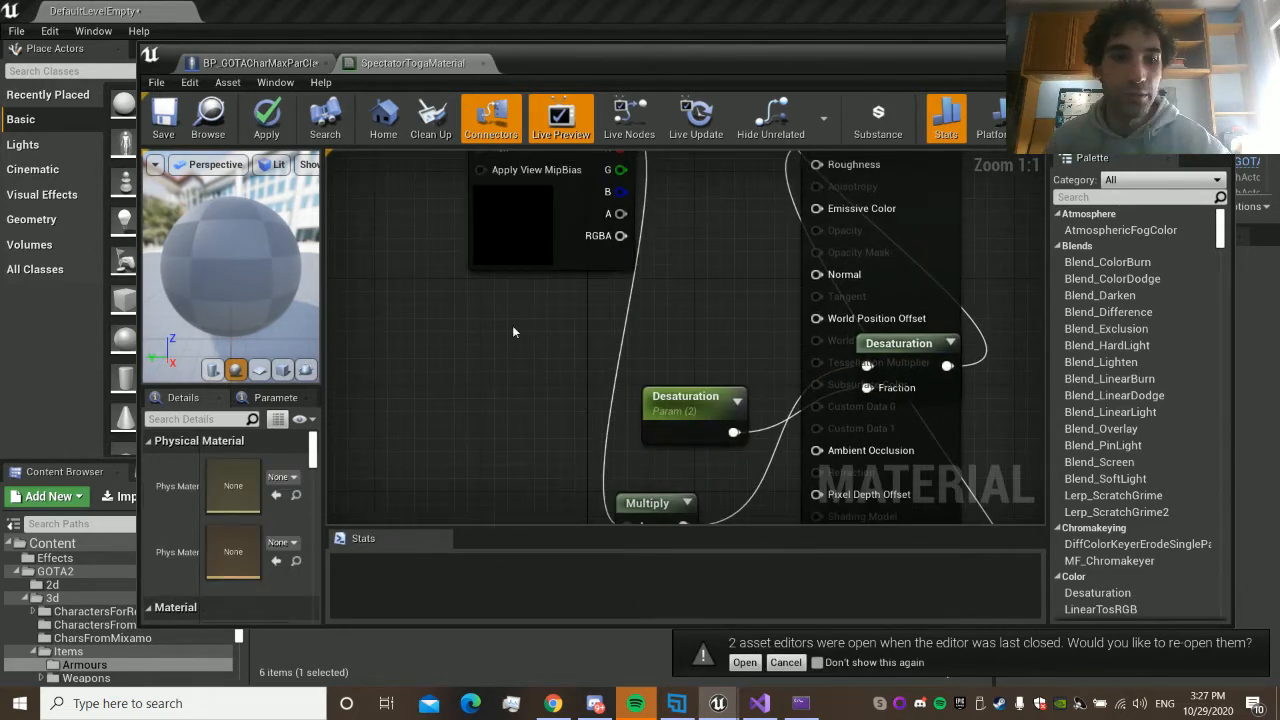
Add a Scalar Parameter named Metallic (default 0) and place it near the material node
right_click(536, 336)
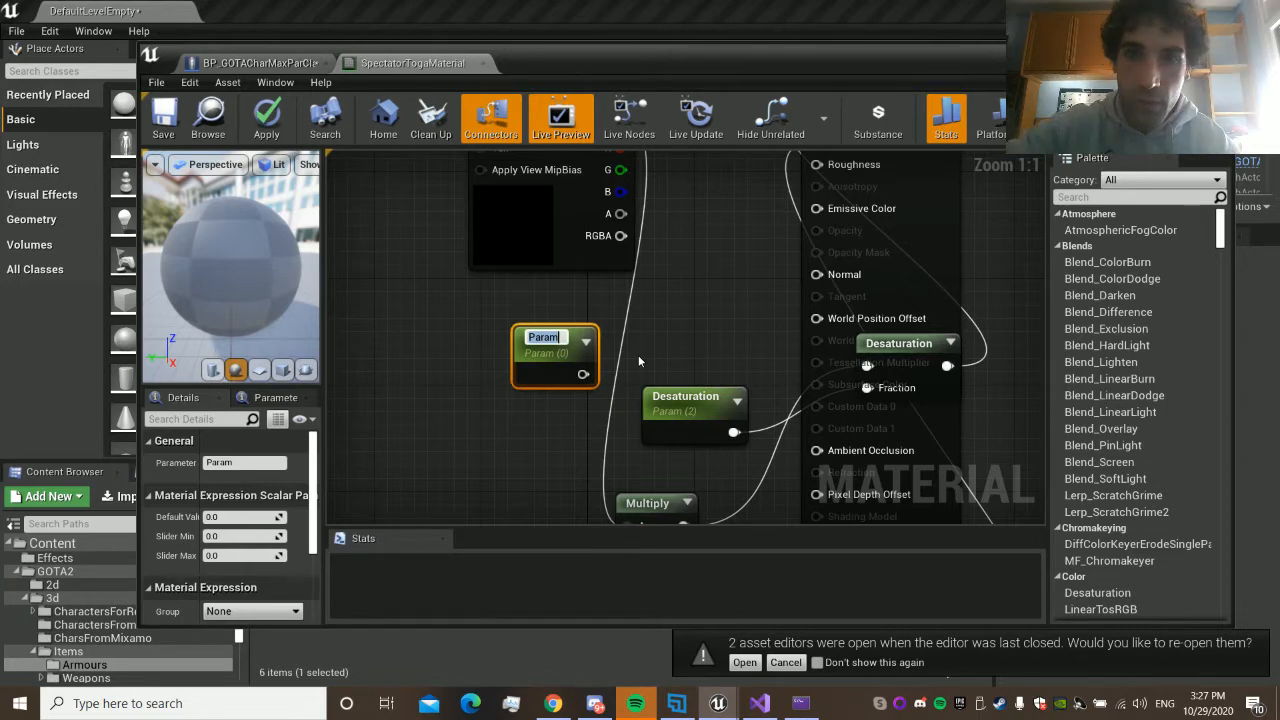
type("Metall")
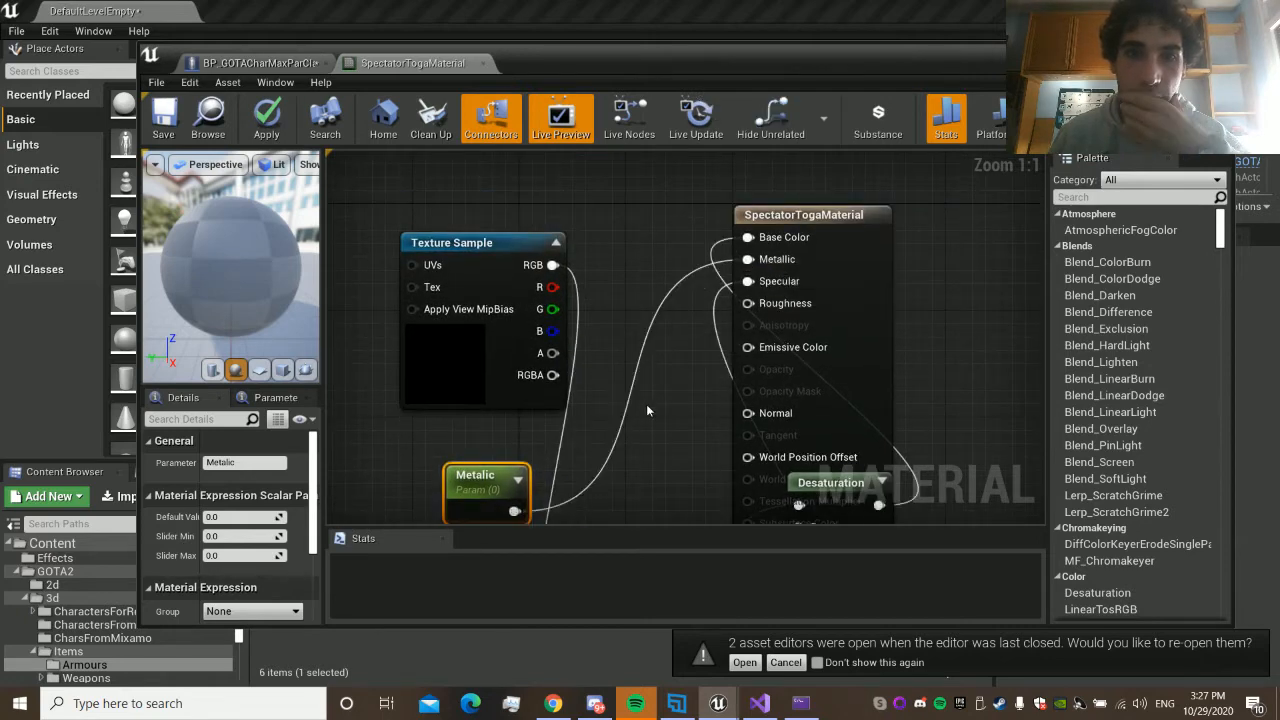
left_click_drag(488, 490, 496, 444)
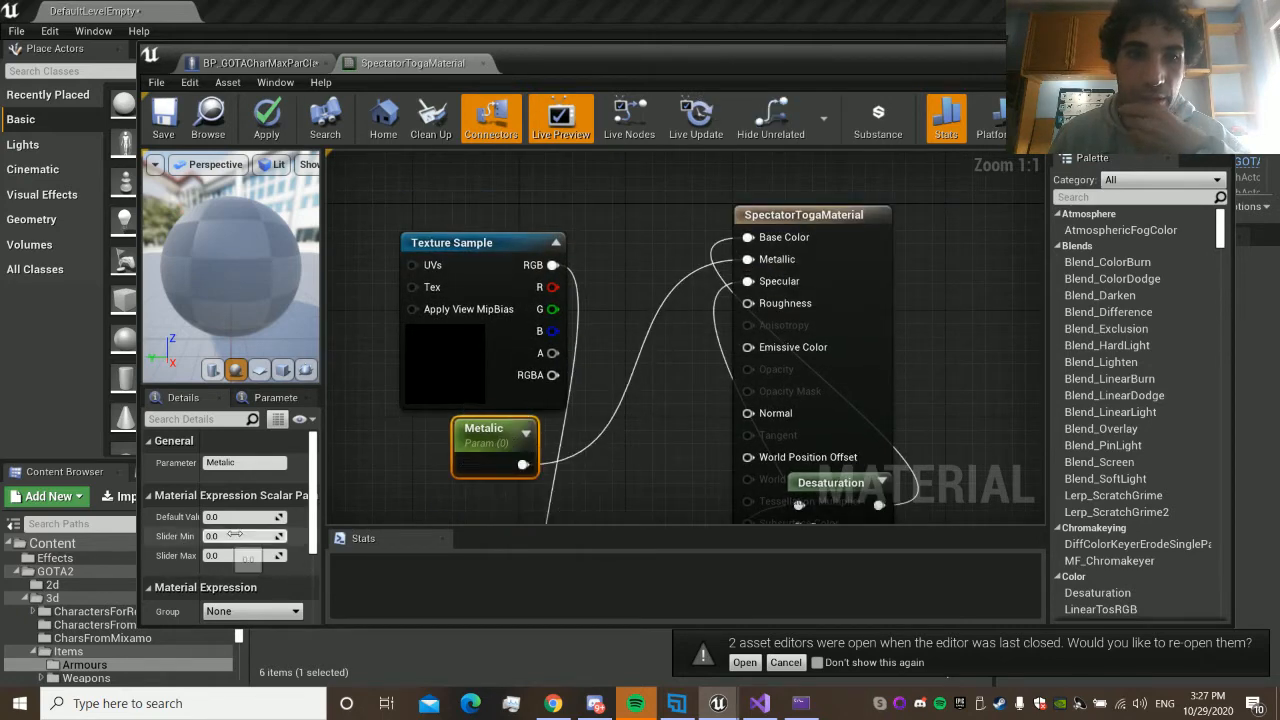
mouse_move(164, 114)
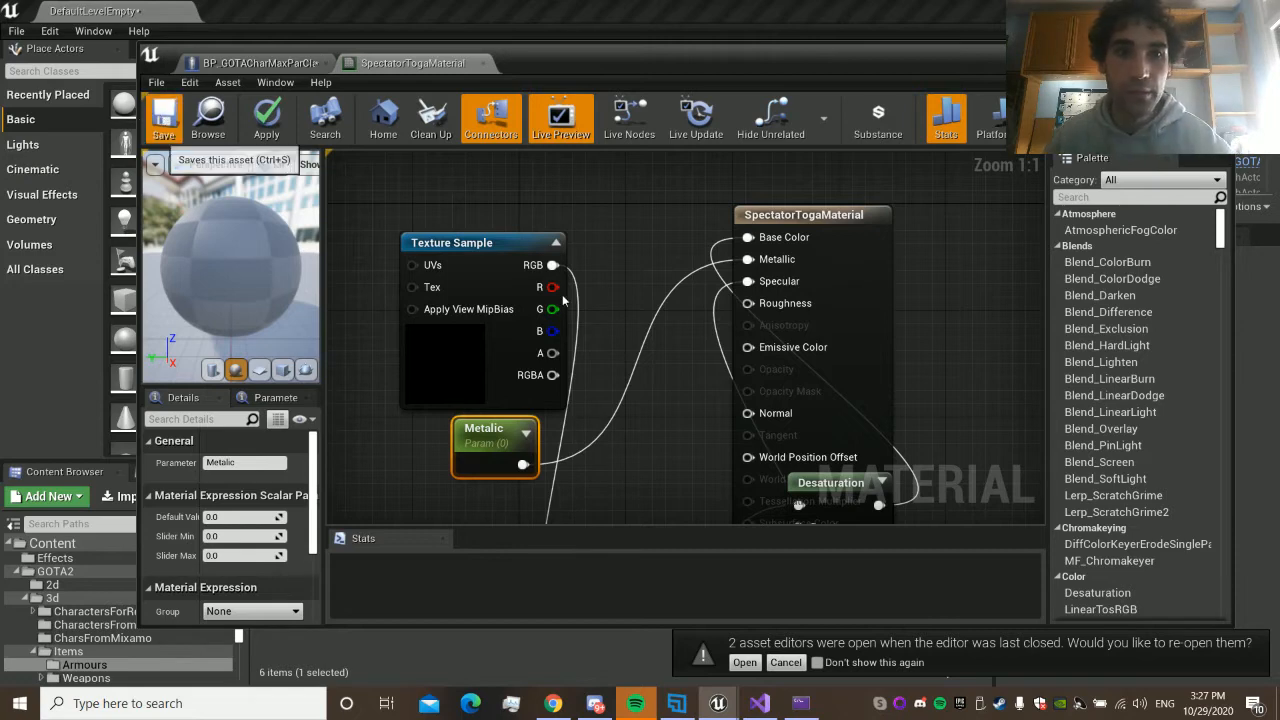
Save the toga material with its new Metallic parameter, then bring up the Discord conversation
left_click(164, 116)
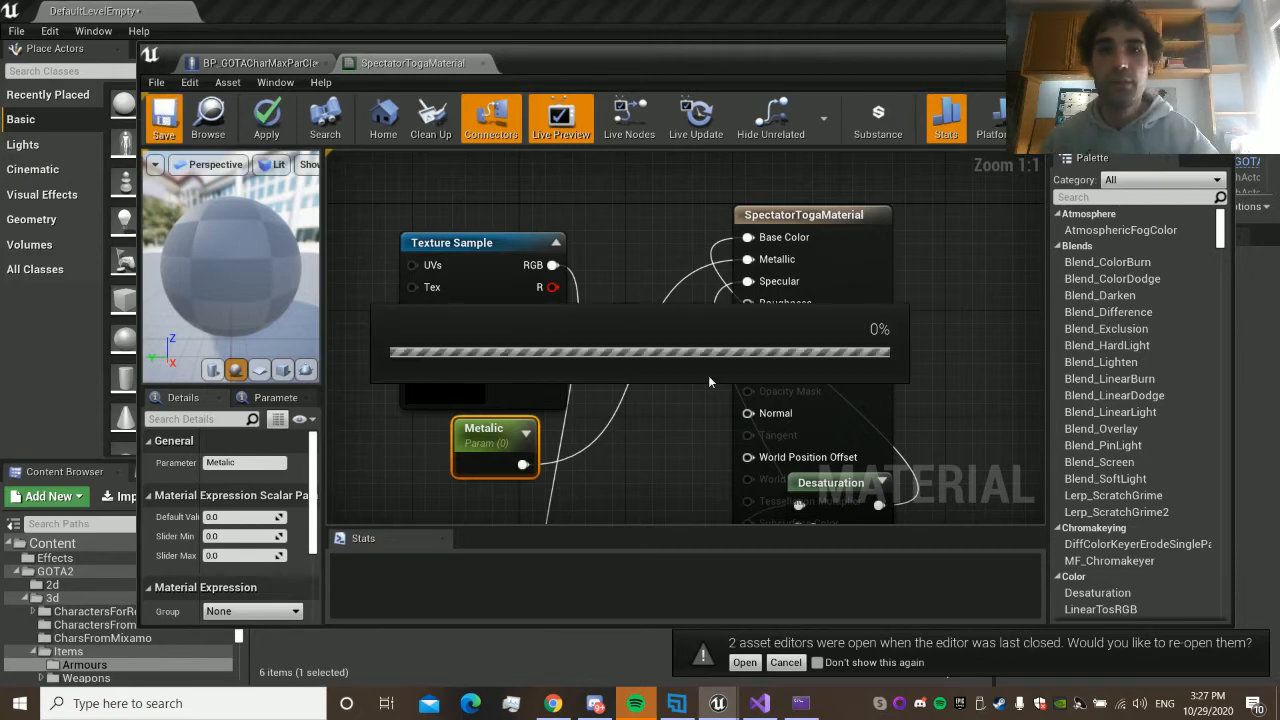
mouse_move(716, 364)
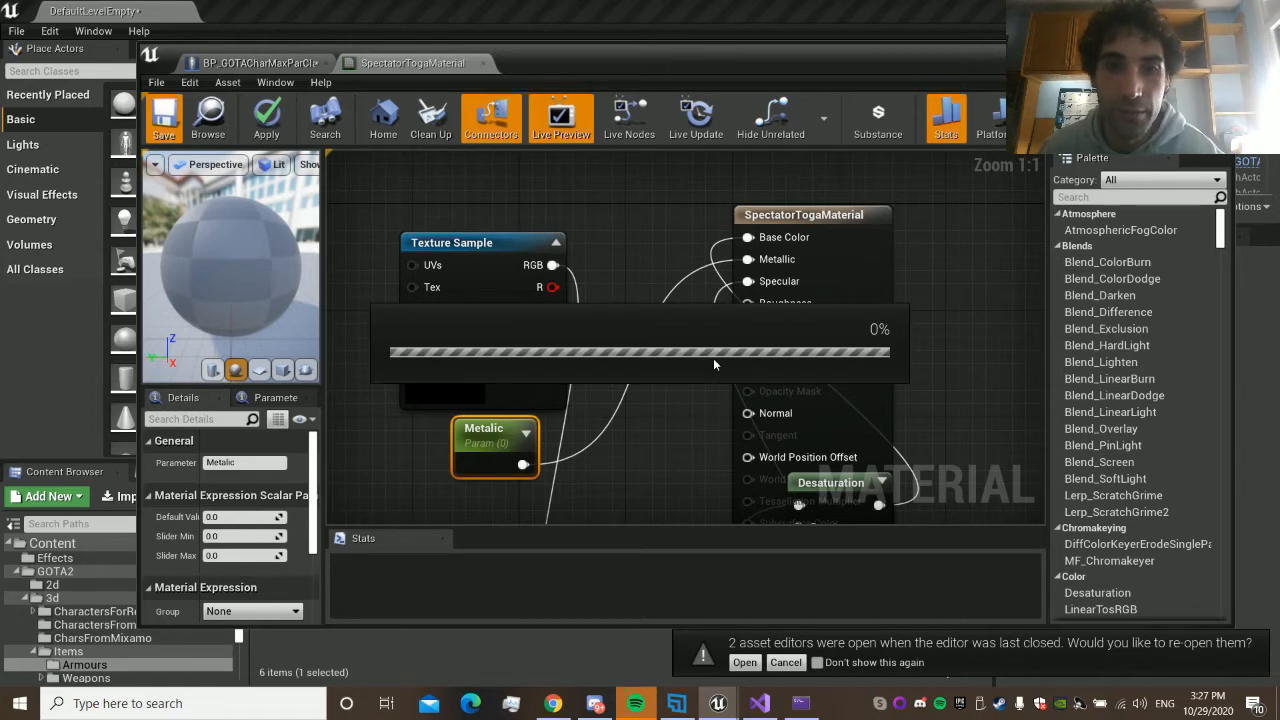
mouse_move(586, 676)
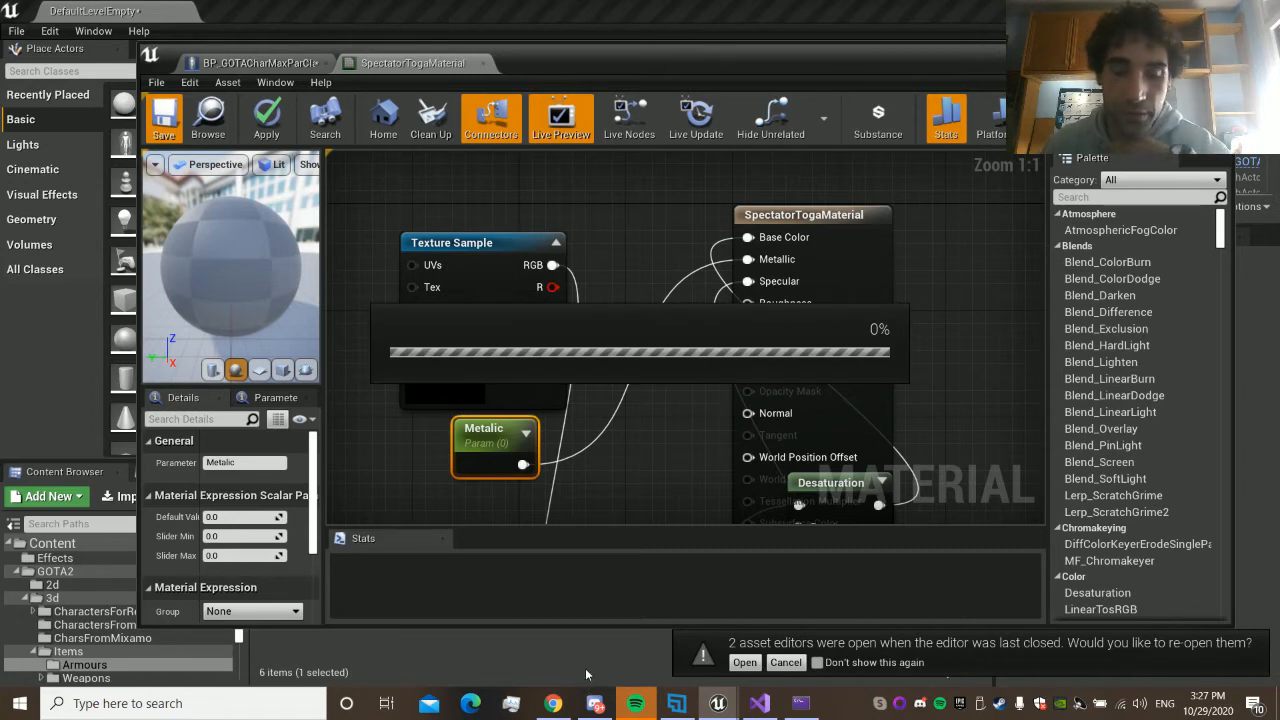
left_click(164, 116)
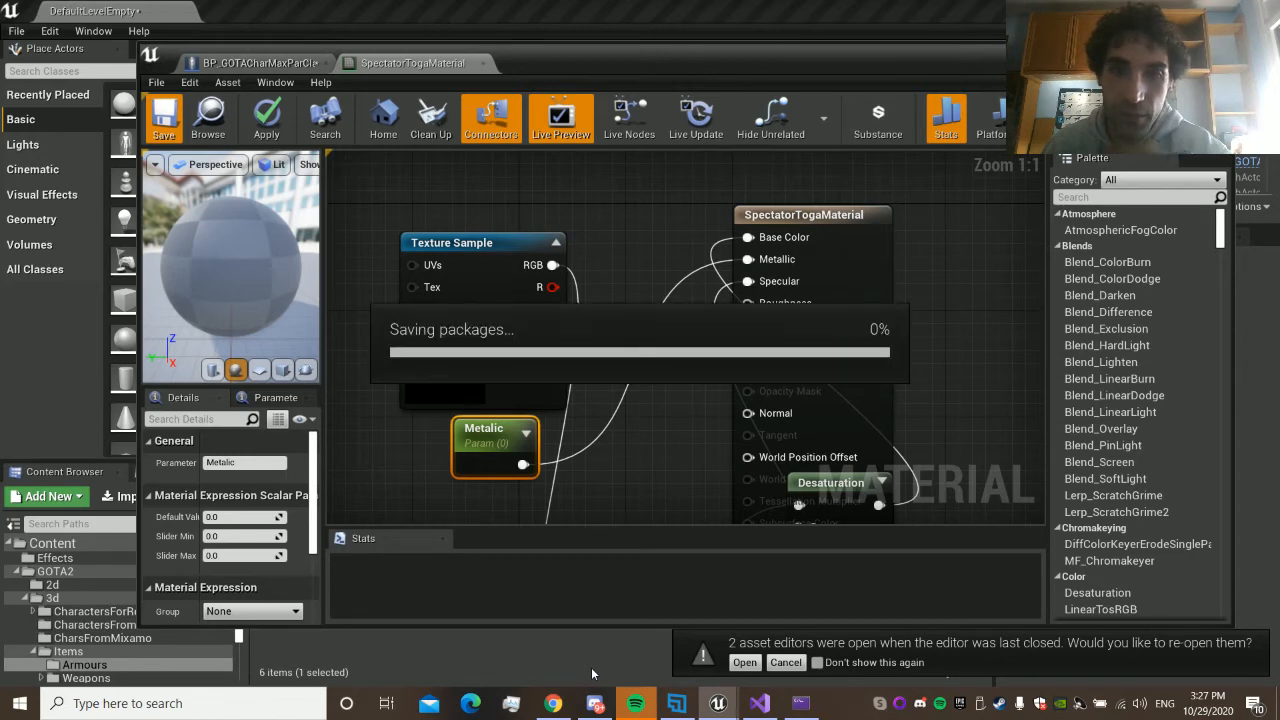
mouse_move(654, 552)
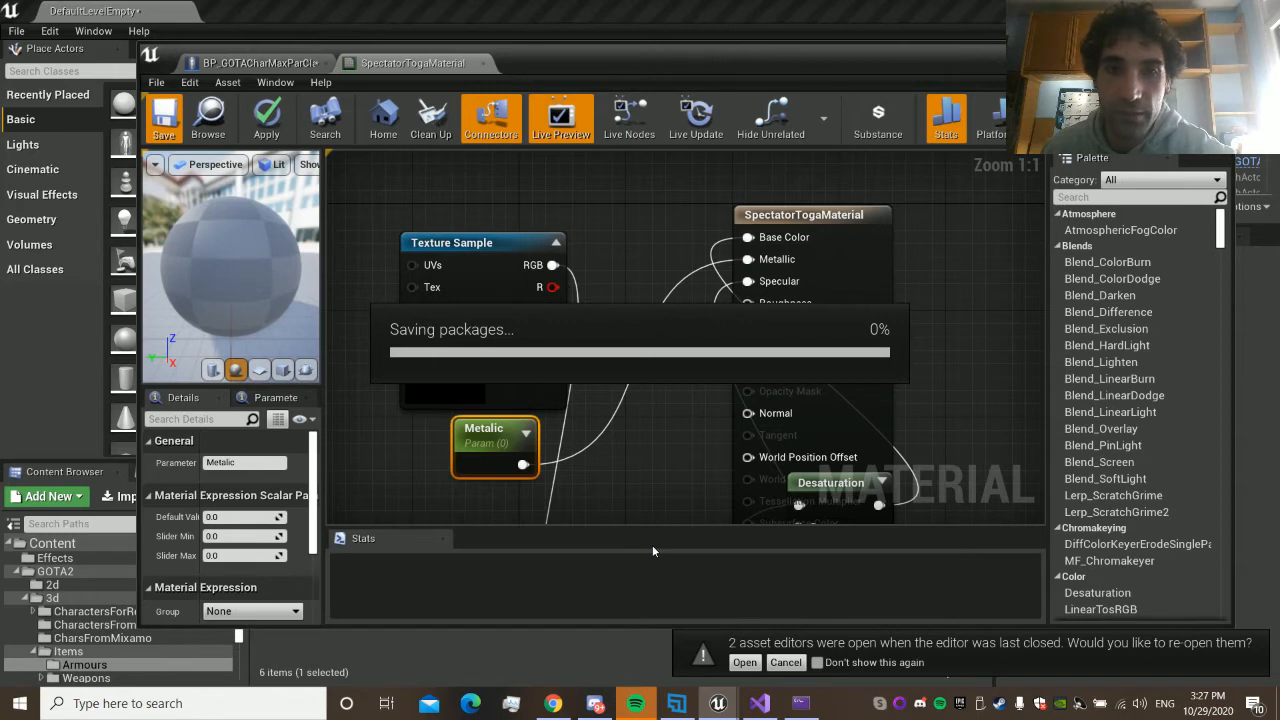
left_click(594, 704)
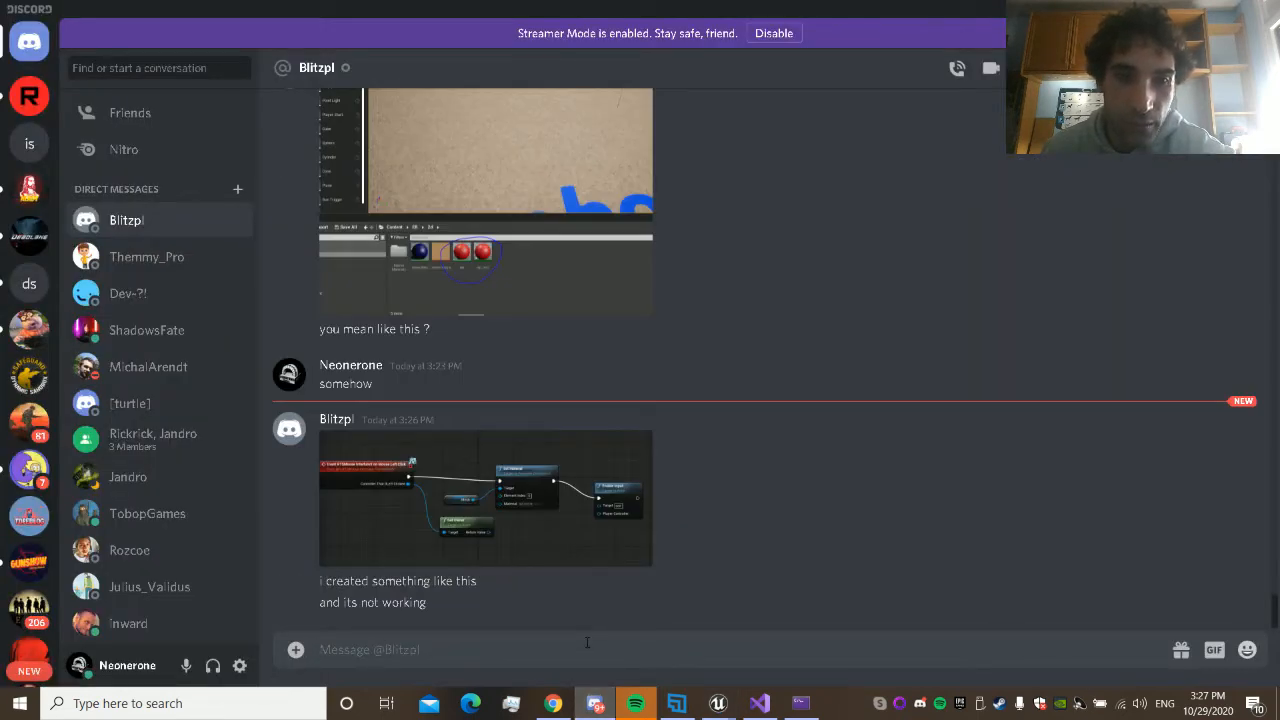
Send the Discord reply 'ok but did you create a material' and return to the Unreal editor
type("ok v")
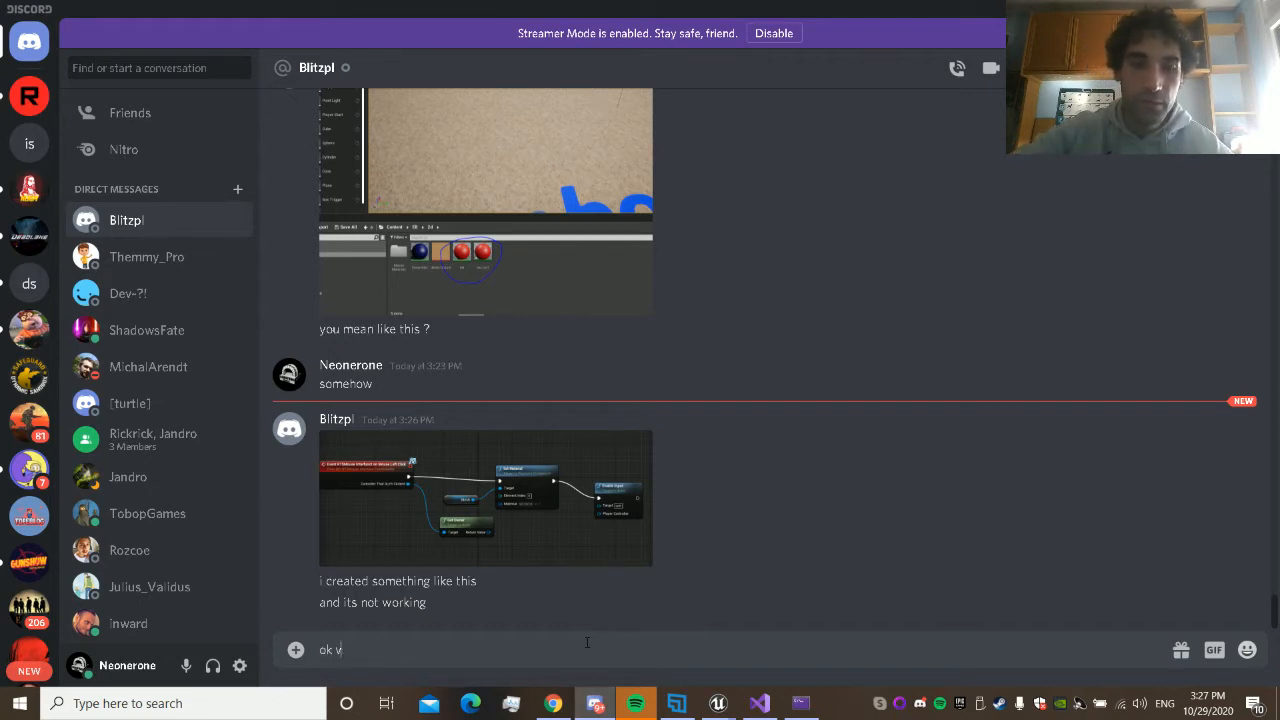
type("but did you")
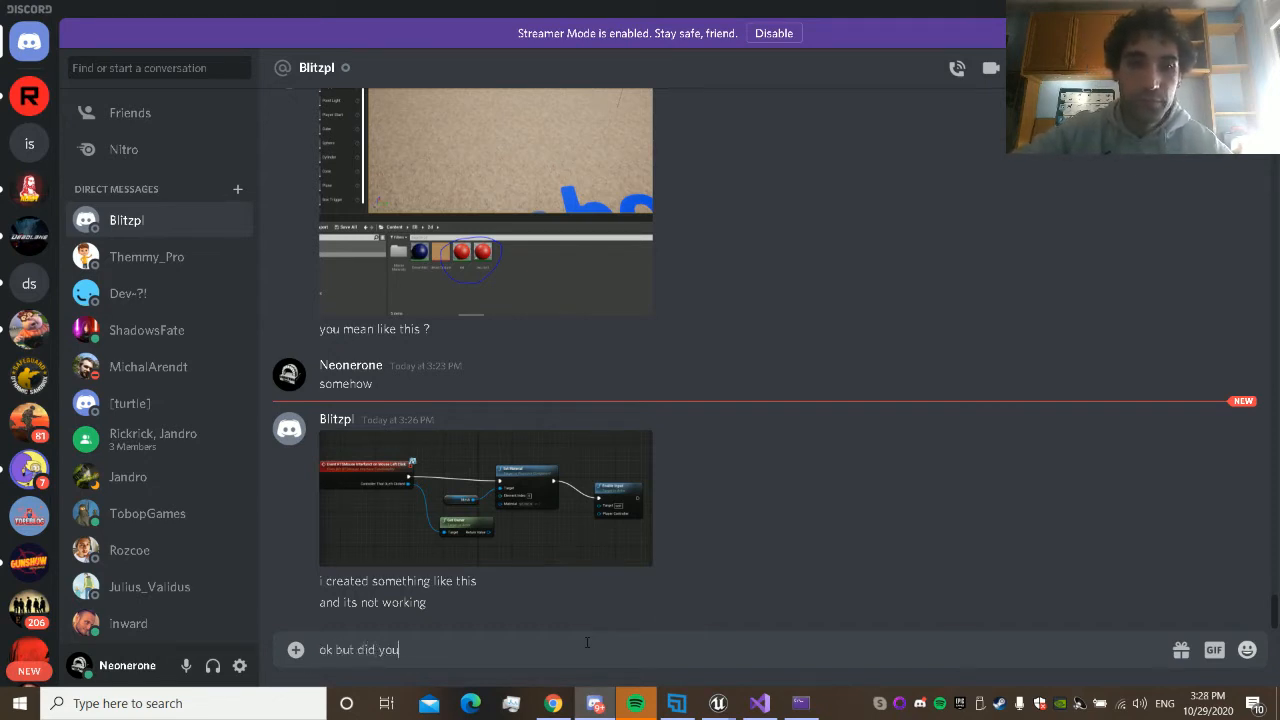
type("create a material")
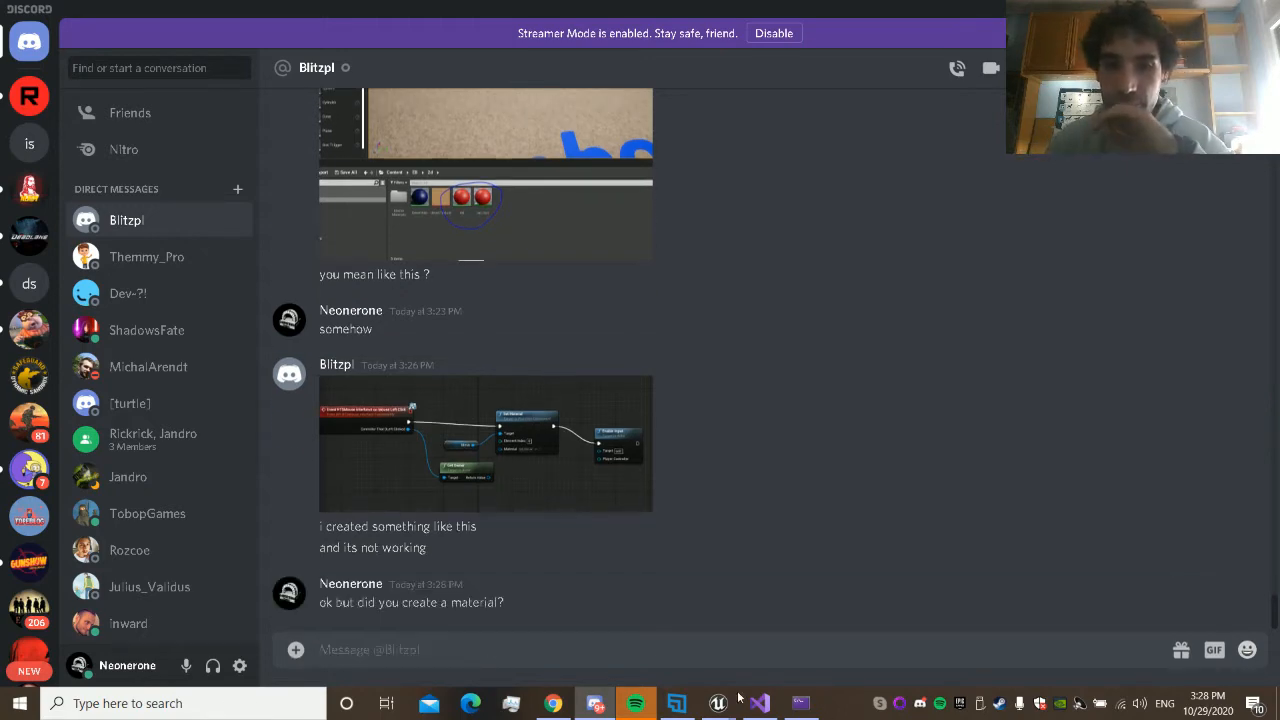
left_click(718, 704)
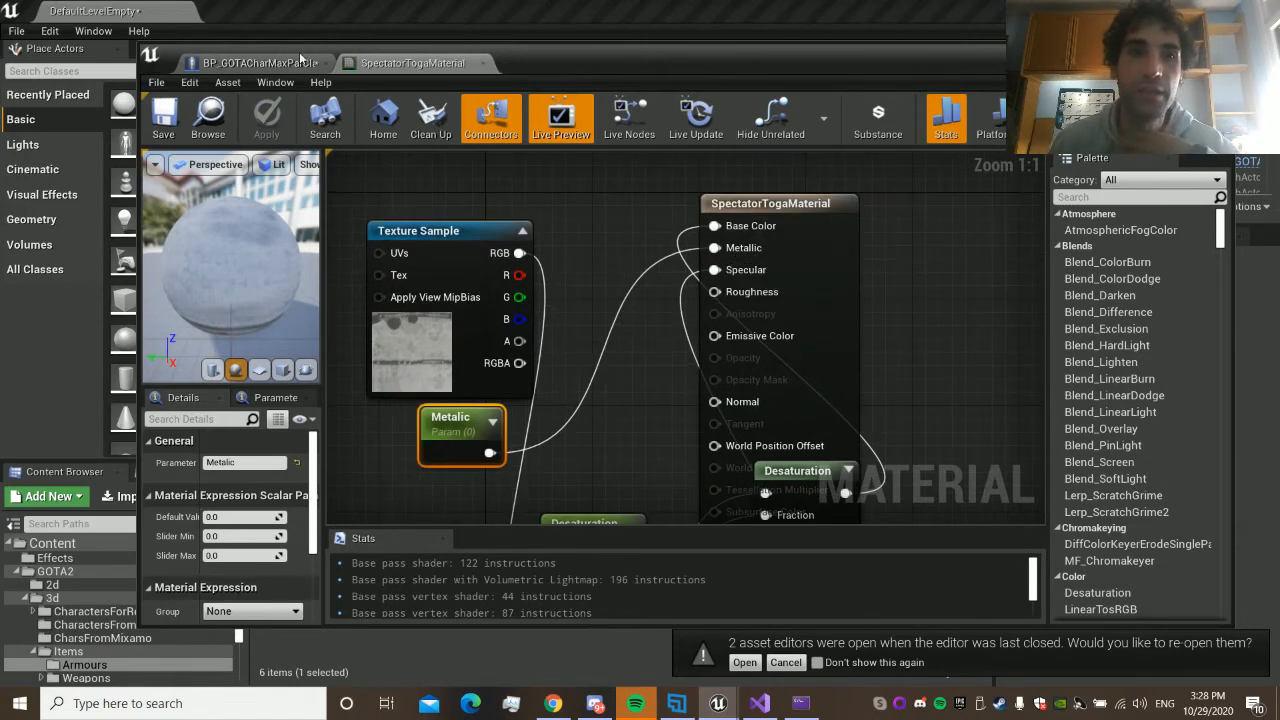
mouse_move(830, 64)
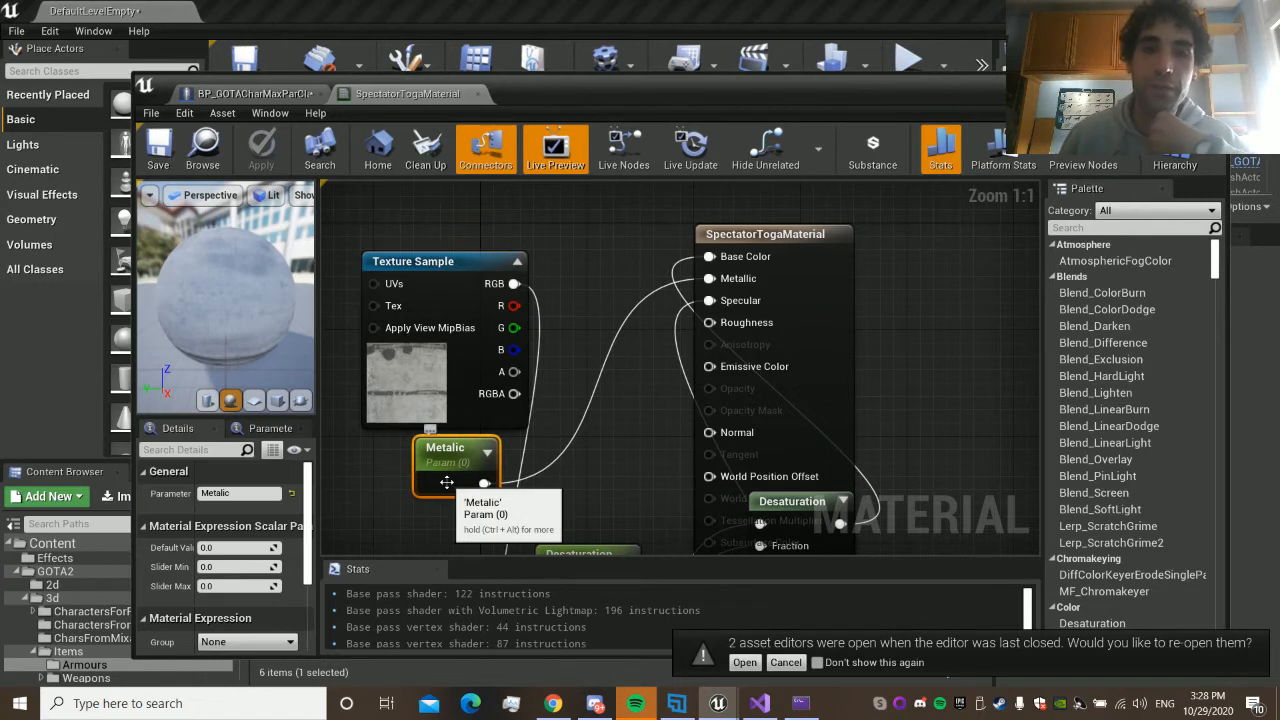
mouse_move(158, 148)
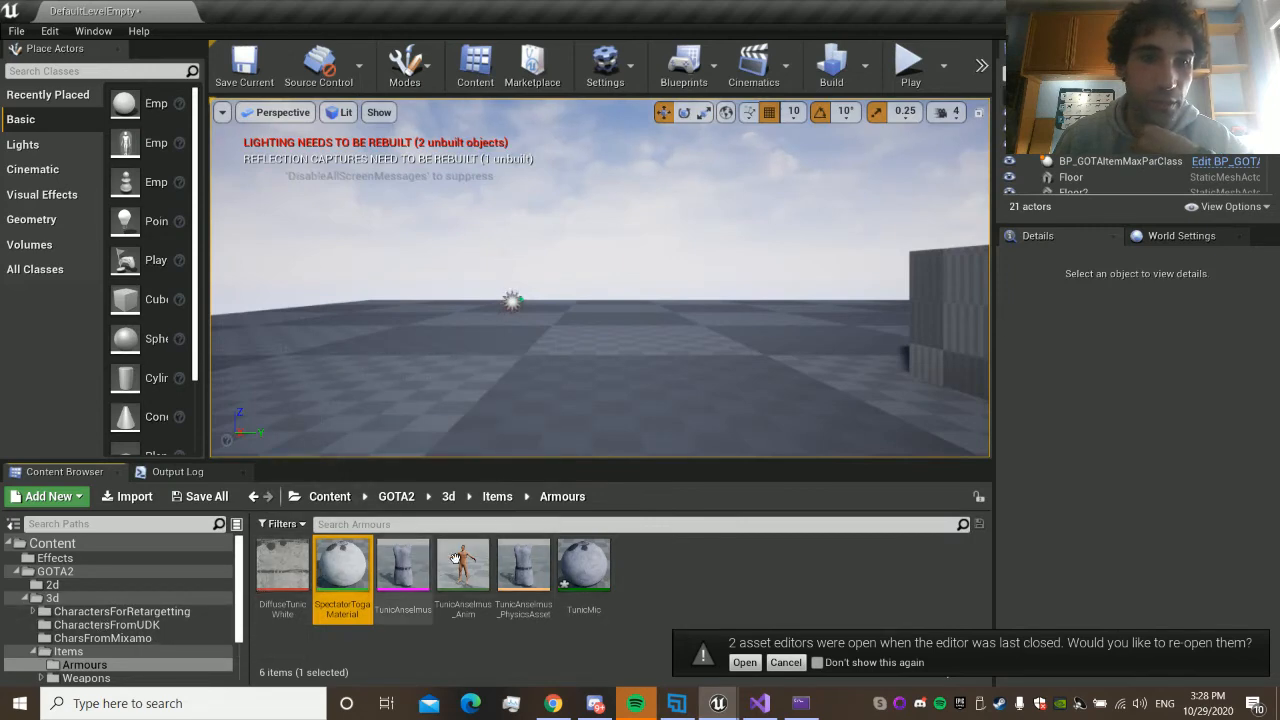
Browse to Blueprints > Characters and open the BP_GOTACharMaxParClass character blueprint
scroll("down", 3)
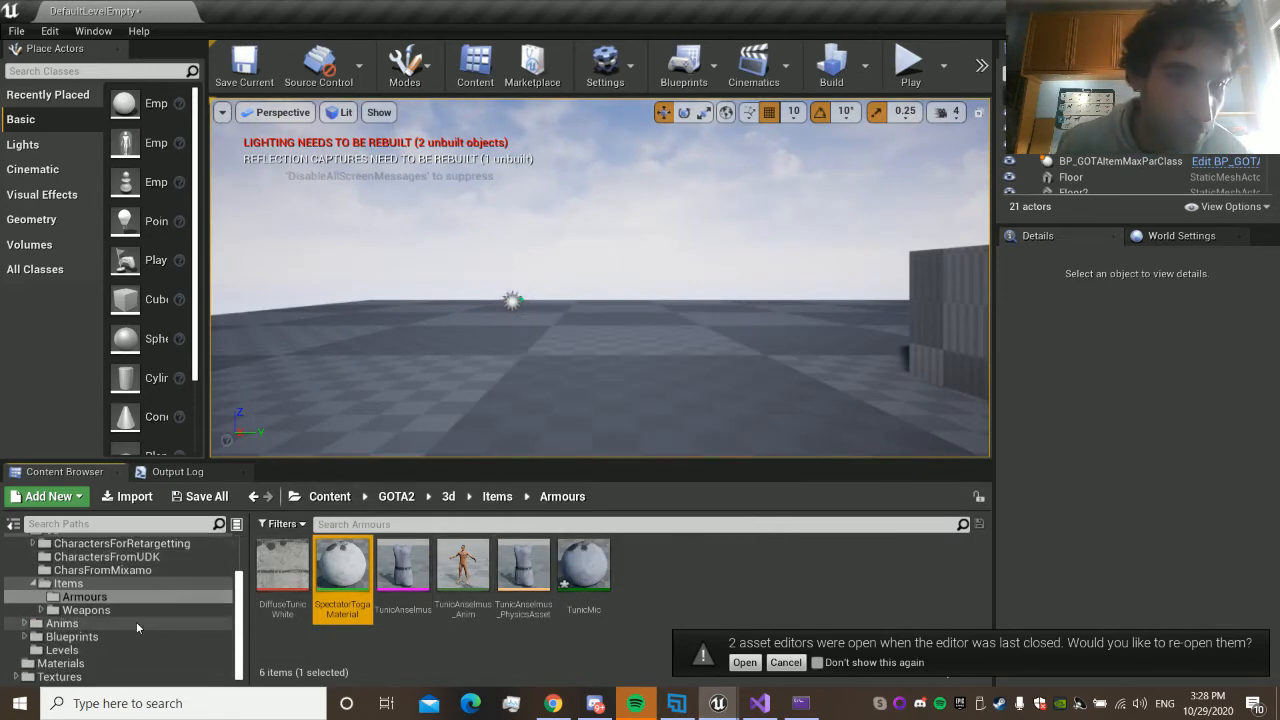
left_click(72, 636)
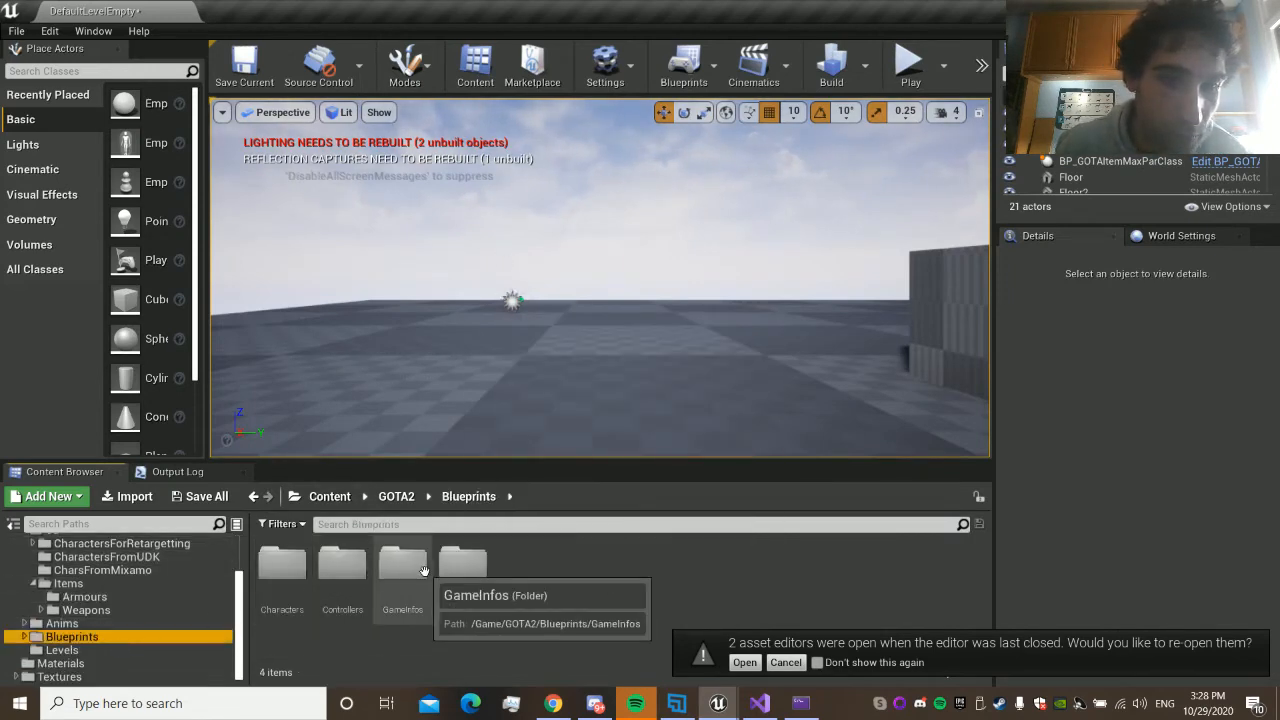
double_click(280, 564)
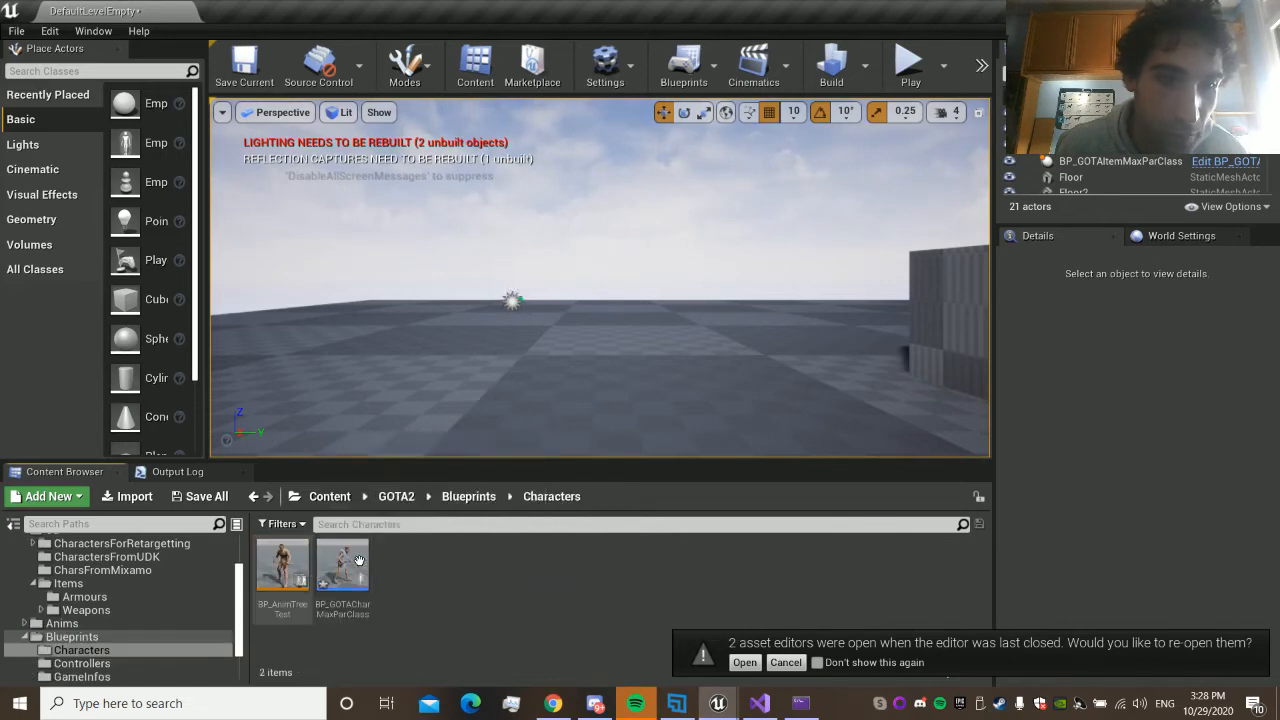
double_click(342, 564)
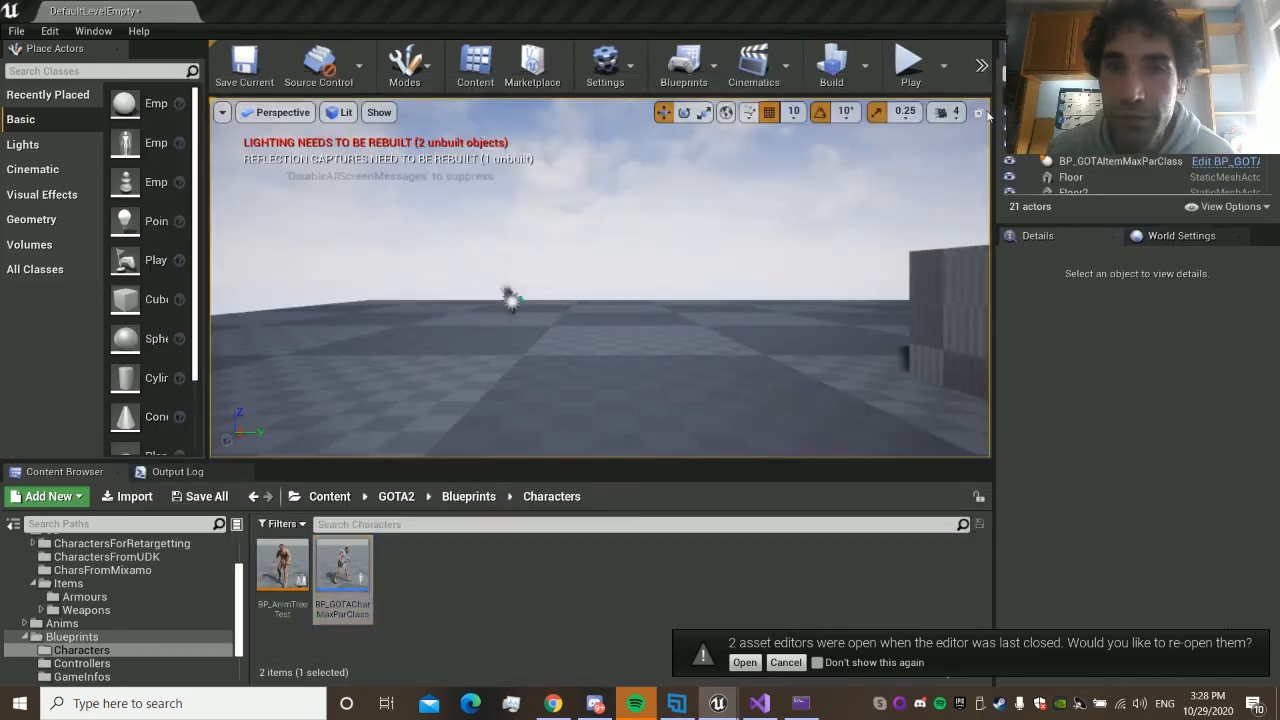
Run a play-in-editor test of the level and note the errors and warnings it reports
left_click(908, 64)
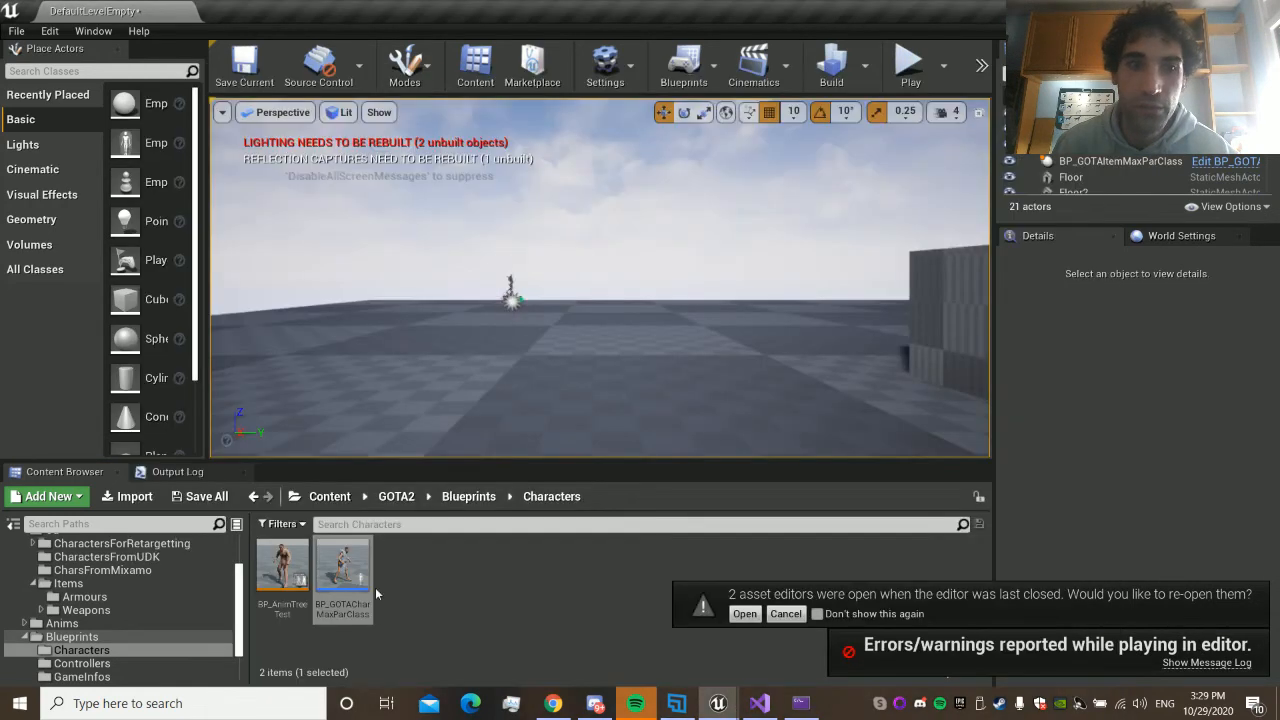
double_click(342, 564)
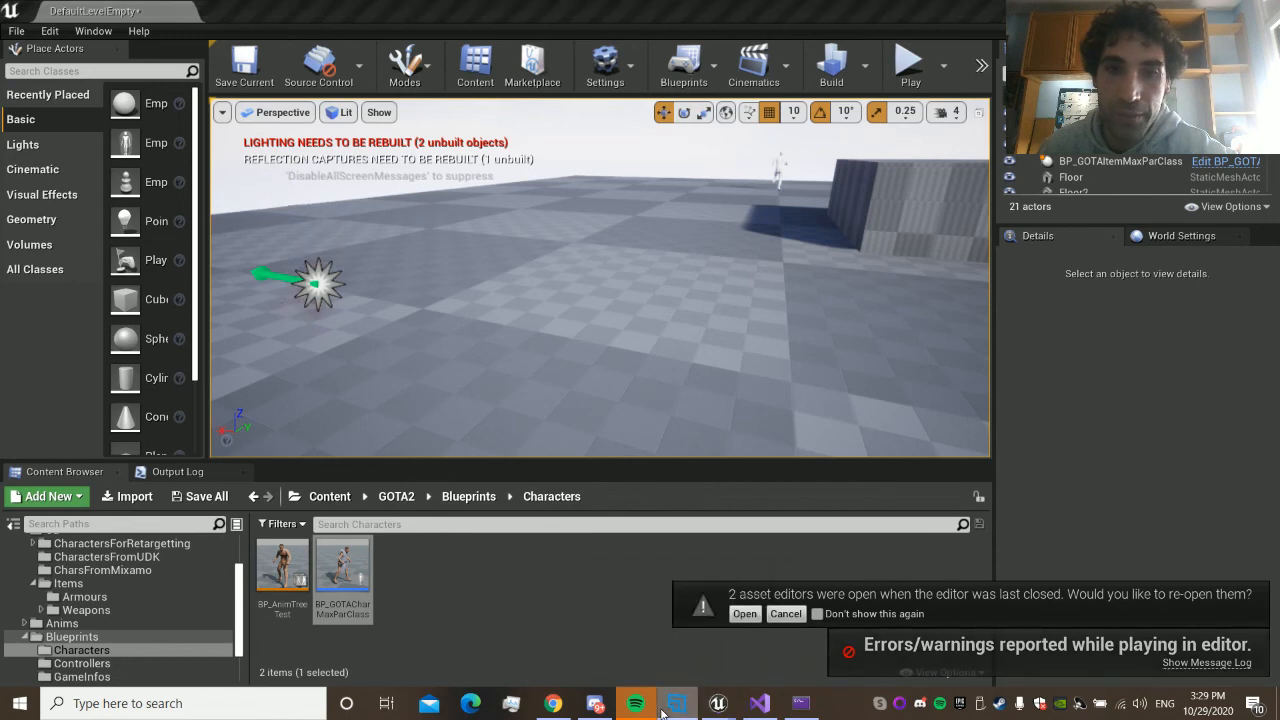
left_click(676, 704)
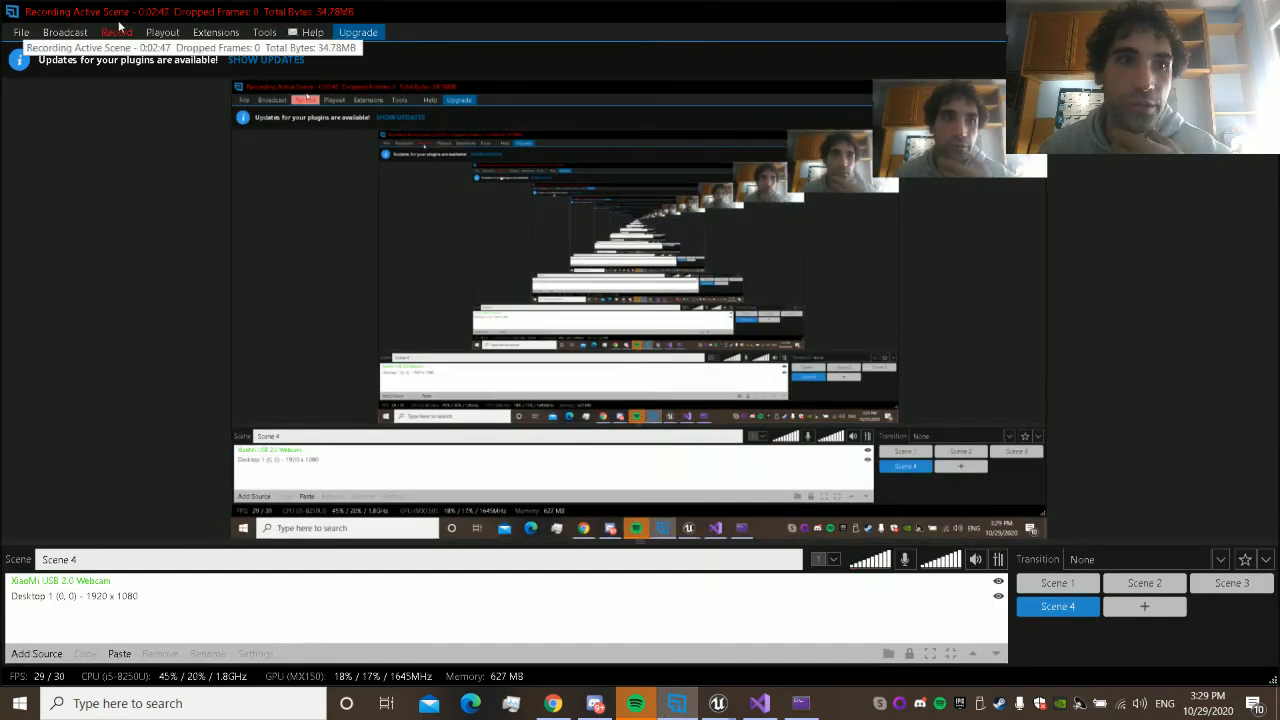